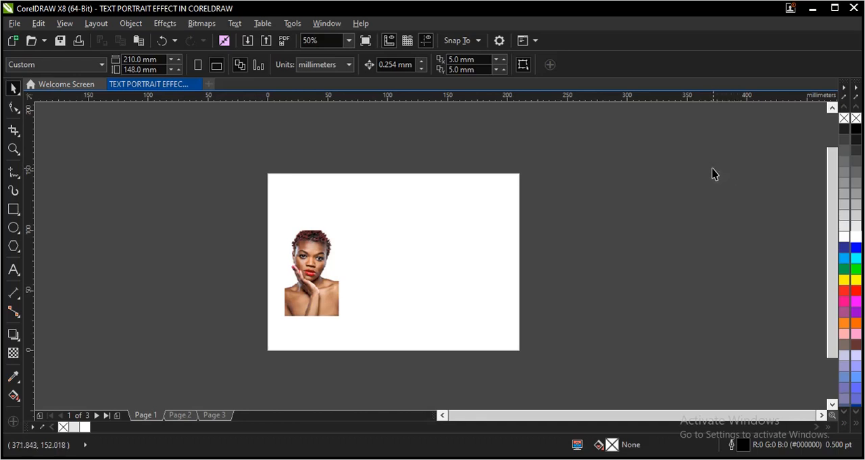
mouse_move(564, 206)
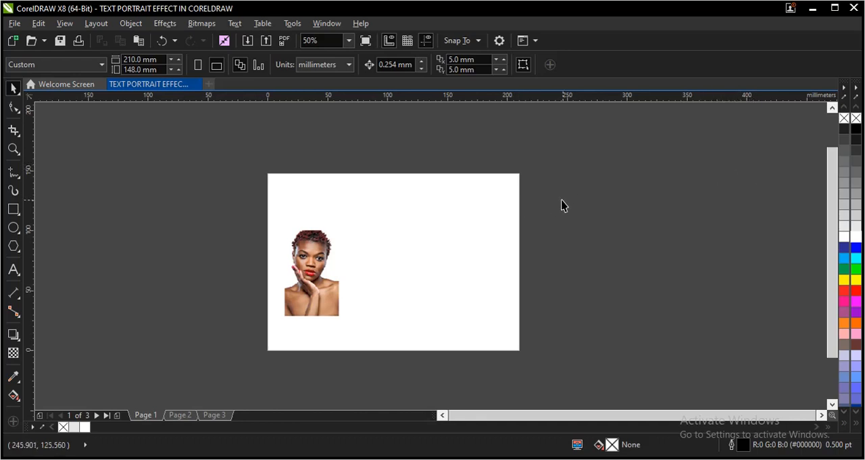
mouse_move(324, 253)
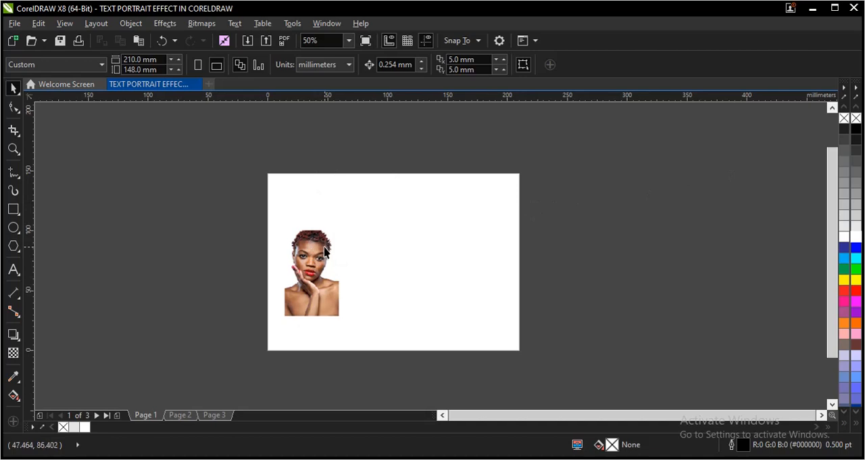
mouse_move(415, 242)
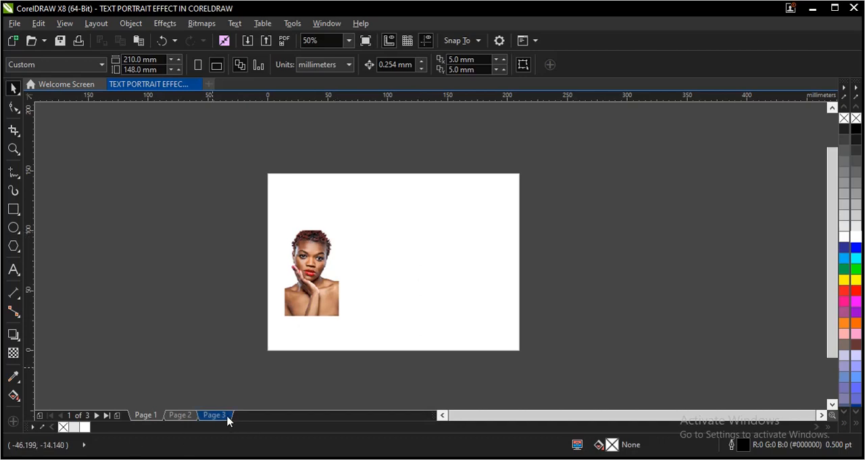
Step: Draw a square beside the portrait, filled 10% Black with no outline
click(213, 414)
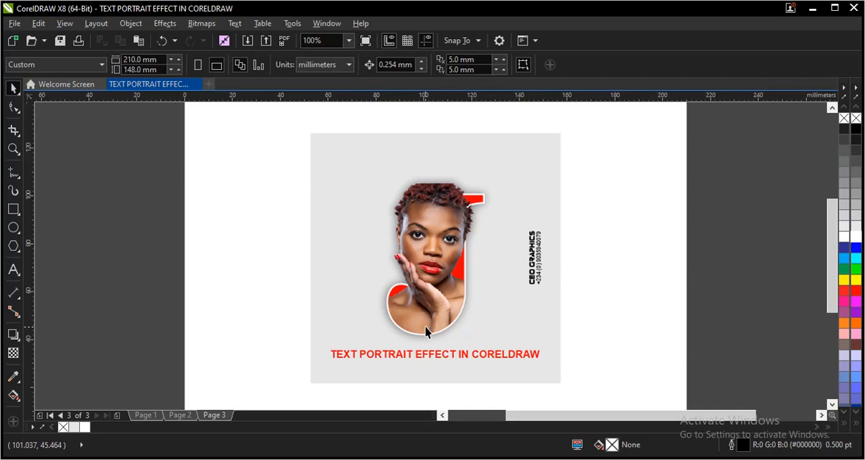
mouse_move(149, 412)
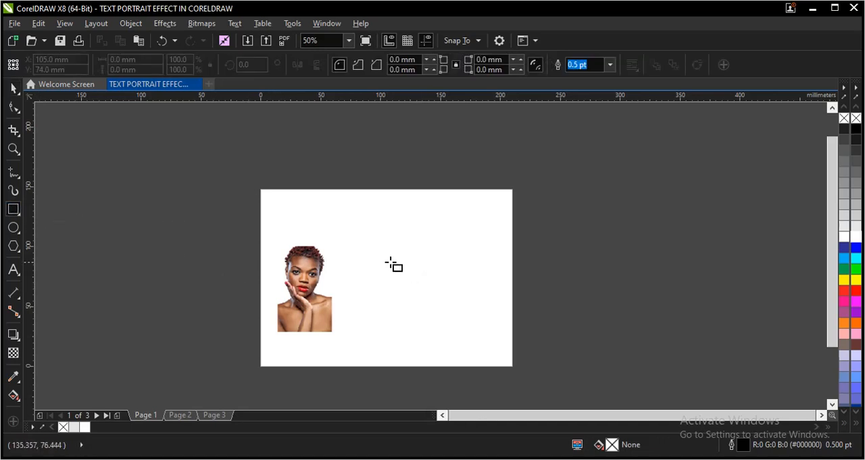
mouse_move(392, 274)
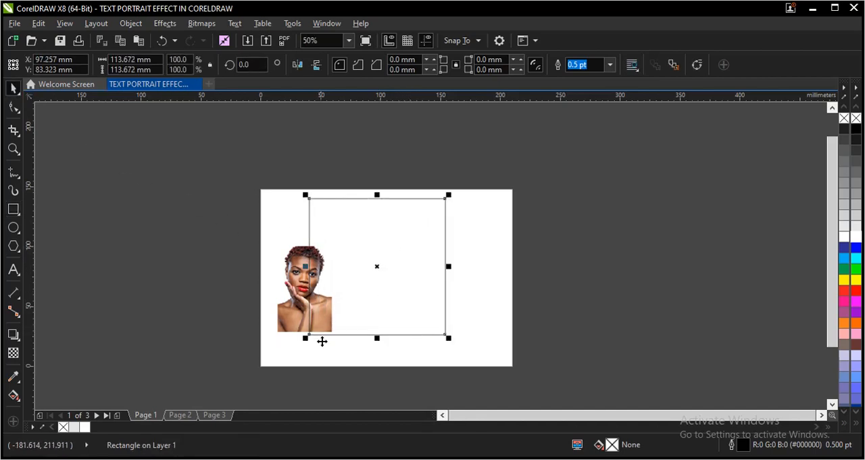
mouse_move(77, 426)
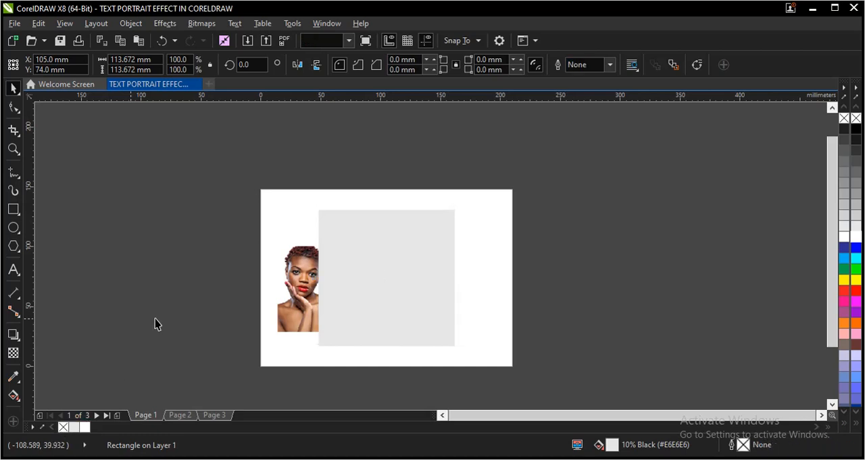
click(297, 284)
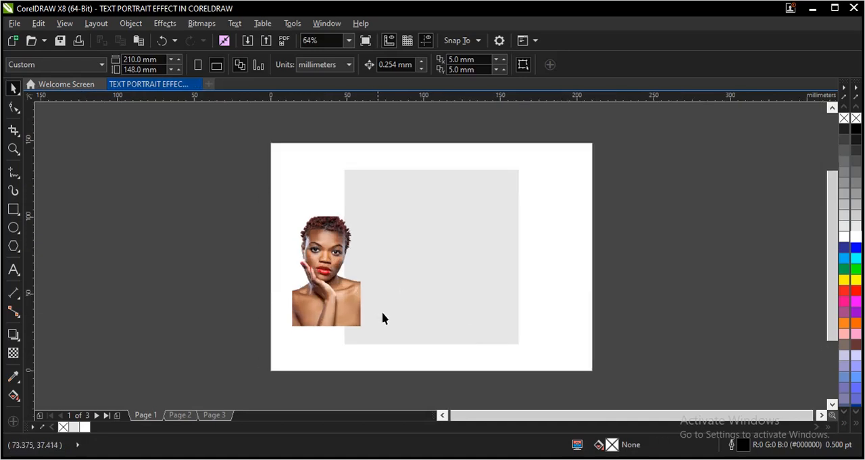
click(326, 270)
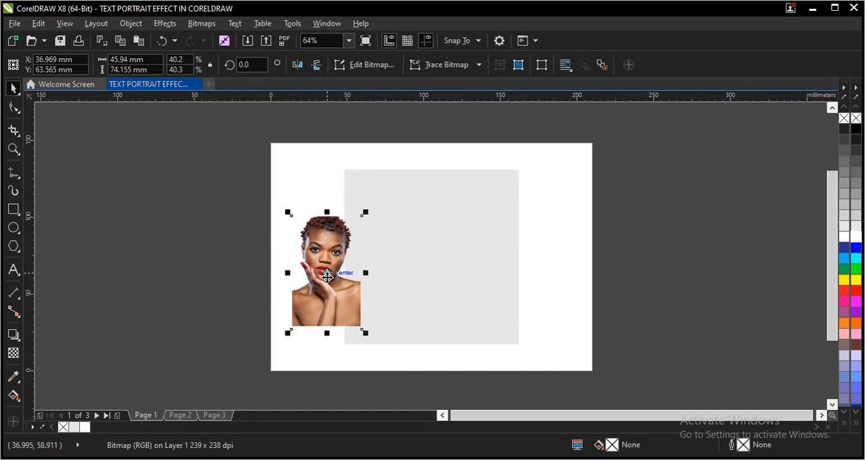
mouse_move(329, 269)
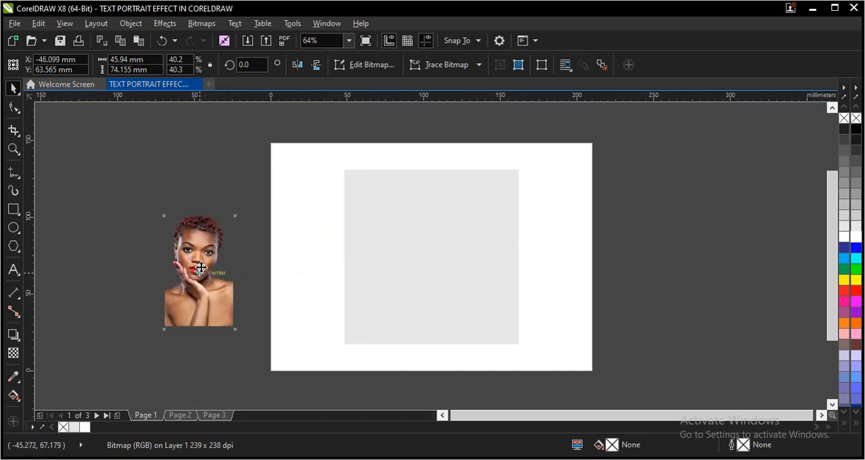
drag(198, 270, 329, 272)
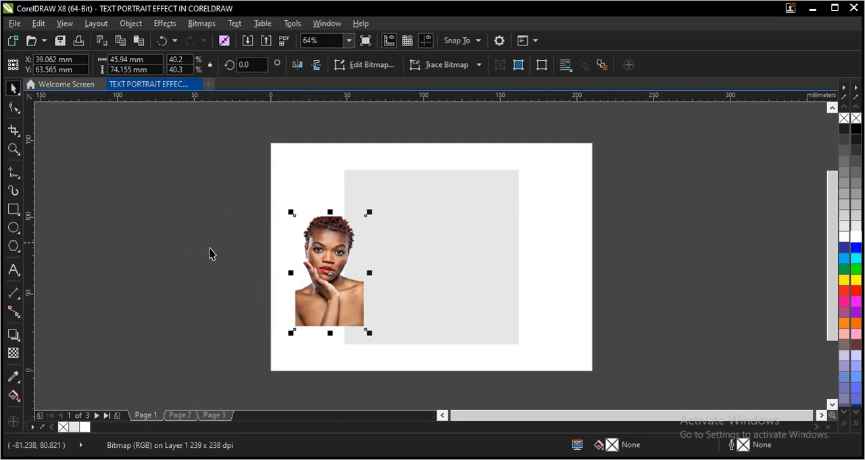
click(13, 269)
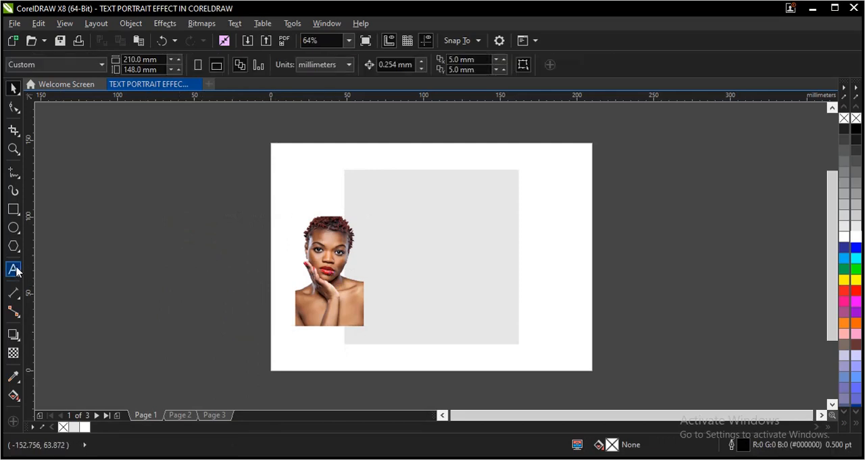
Step: Create a text object with a large letter J and set its font to Georgia
click(14, 269)
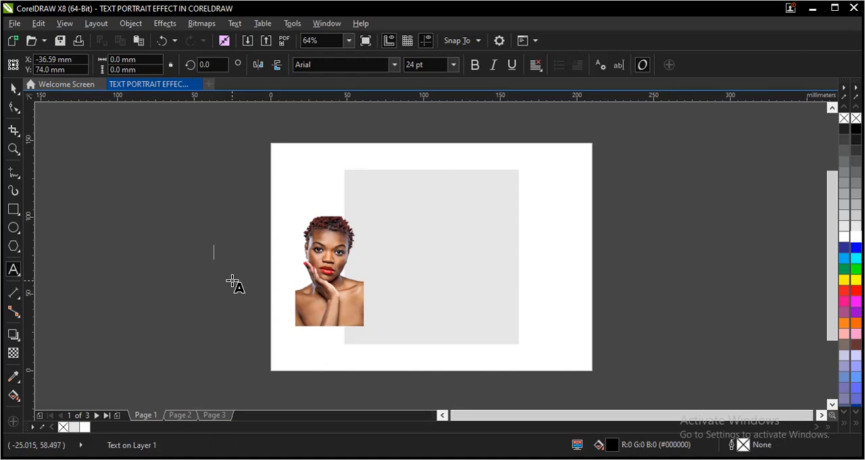
click(214, 252)
text(J)
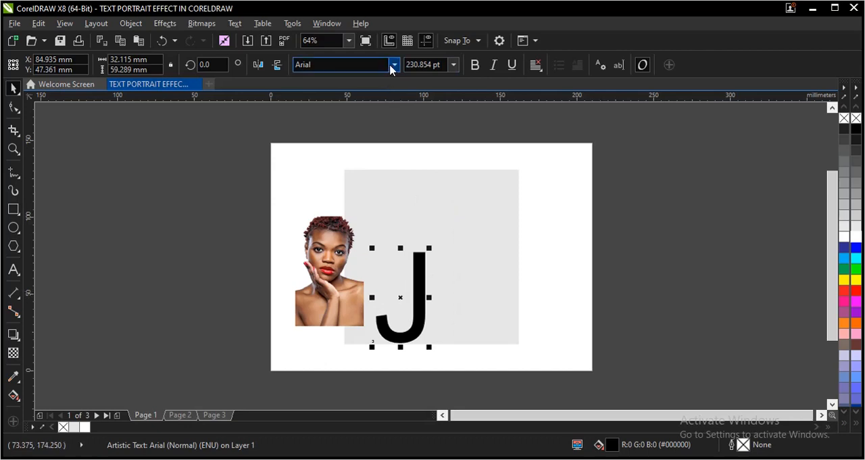
click(393, 64)
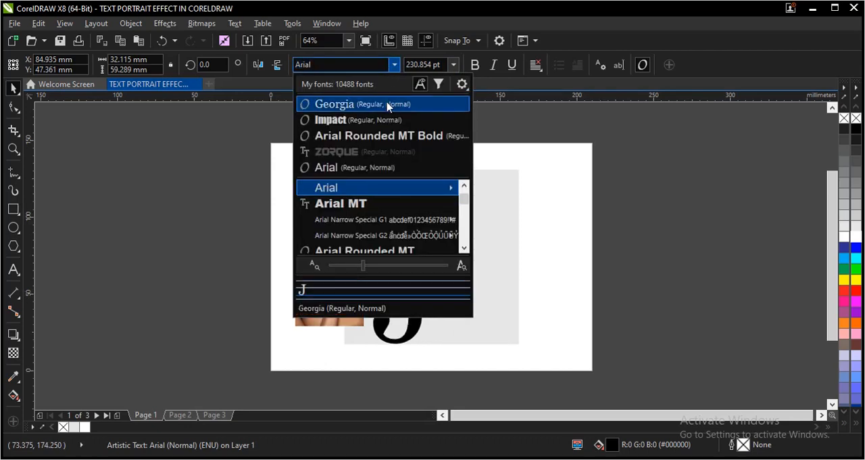
click(333, 103)
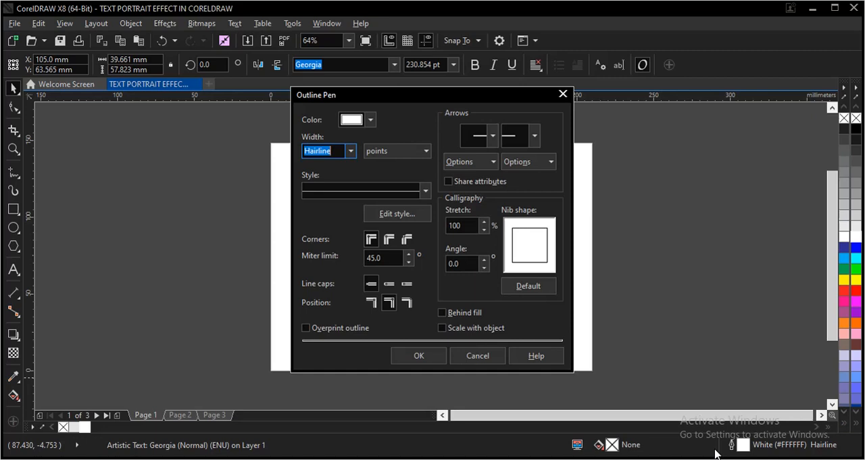
Step: Give the J a 4 pt white outline behind its fill, scaling with the object
click(350, 150)
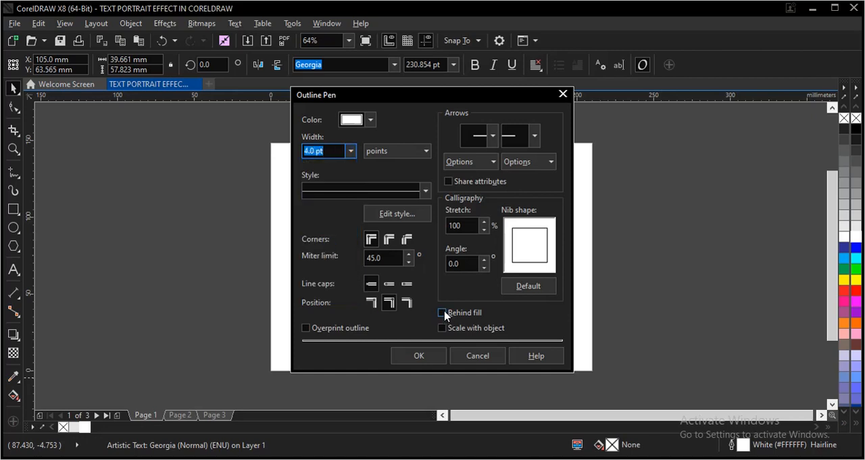
click(443, 312)
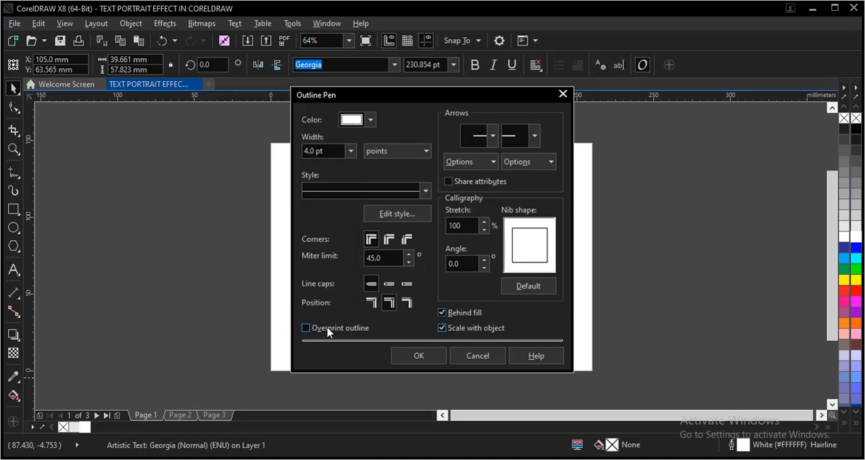
click(417, 354)
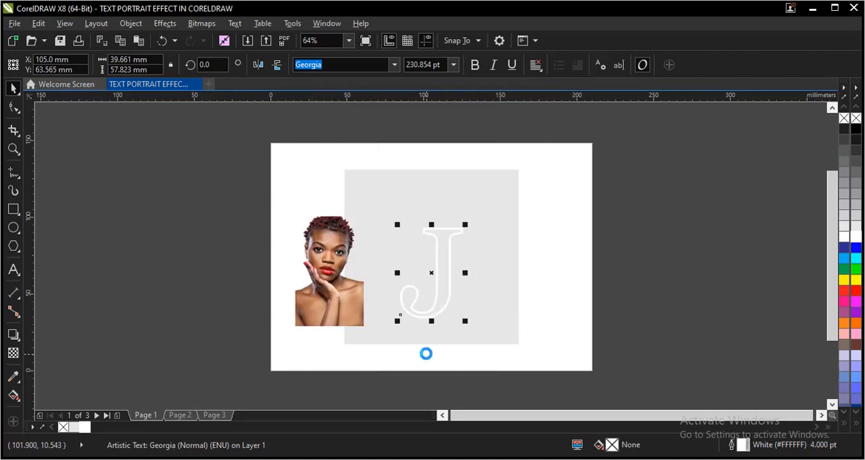
click(329, 271)
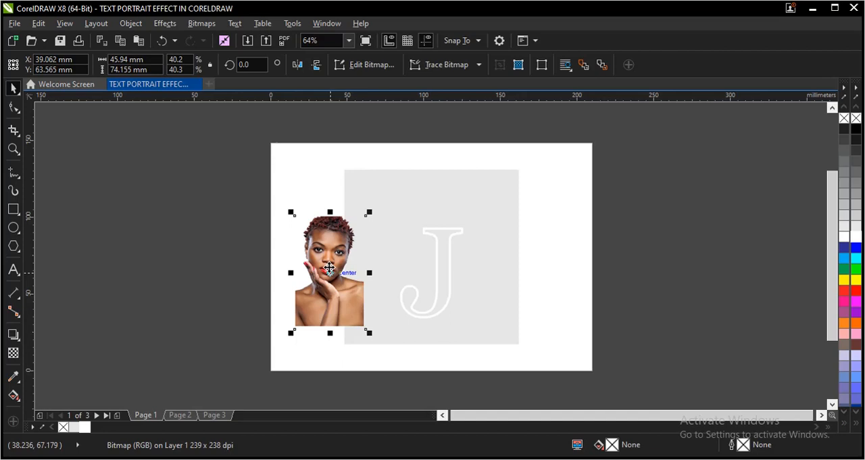
Step: PowerClip the portrait photo inside the letter J
right_click(329, 269)
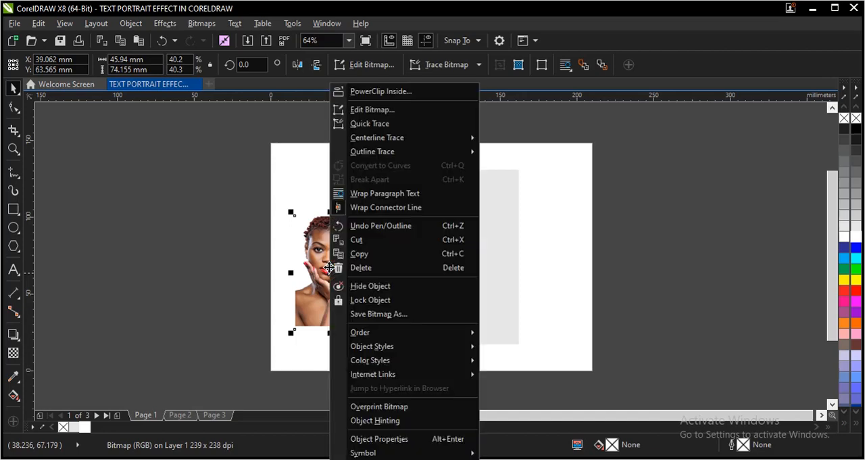
click(444, 264)
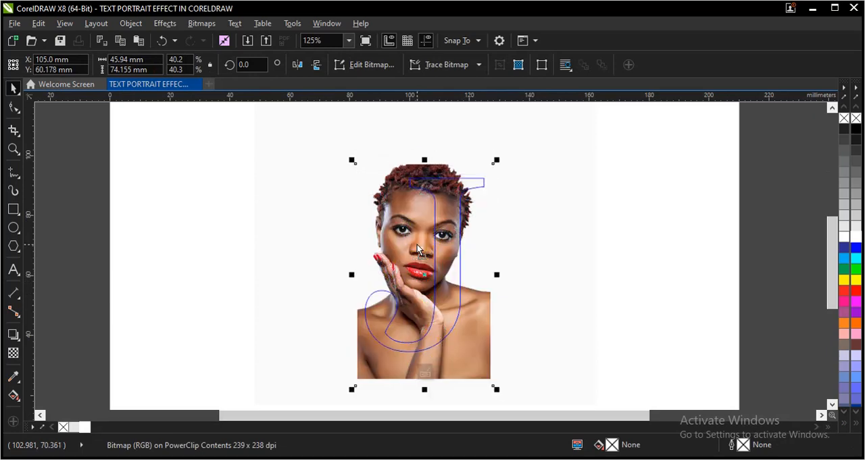
mouse_move(501, 280)
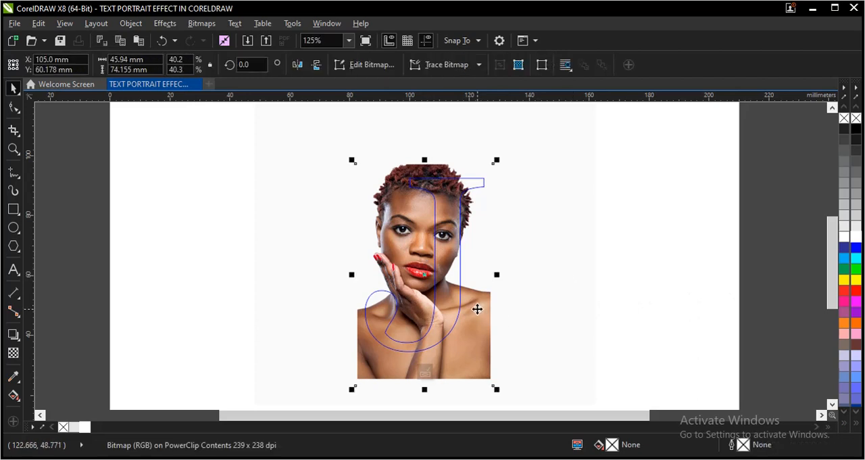
Step: Copy the clipped portrait, finish the PowerClip, and paste the photo over the J
right_click(476, 309)
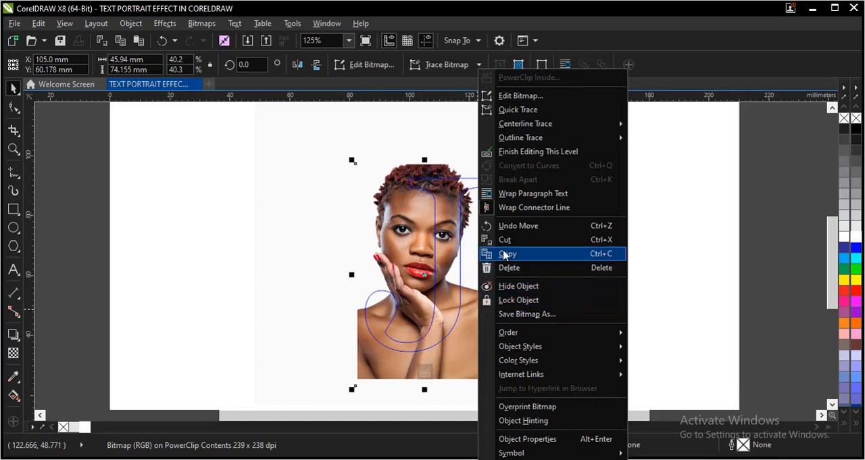
click(507, 253)
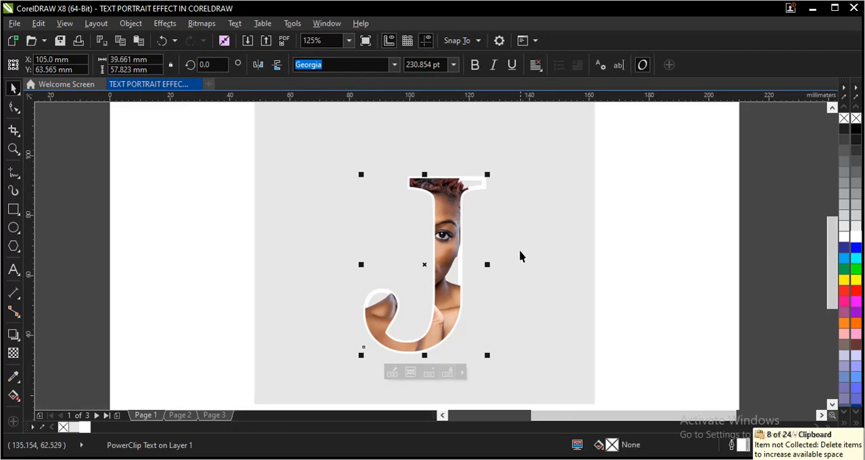
right_click(424, 264)
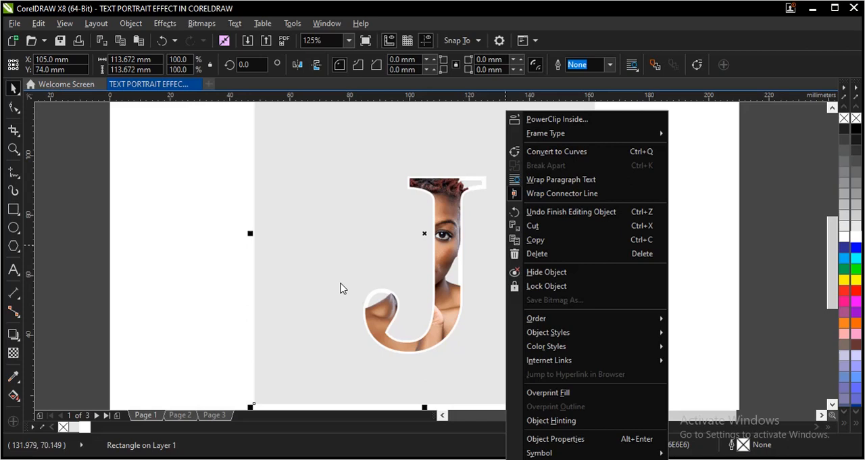
click(662, 269)
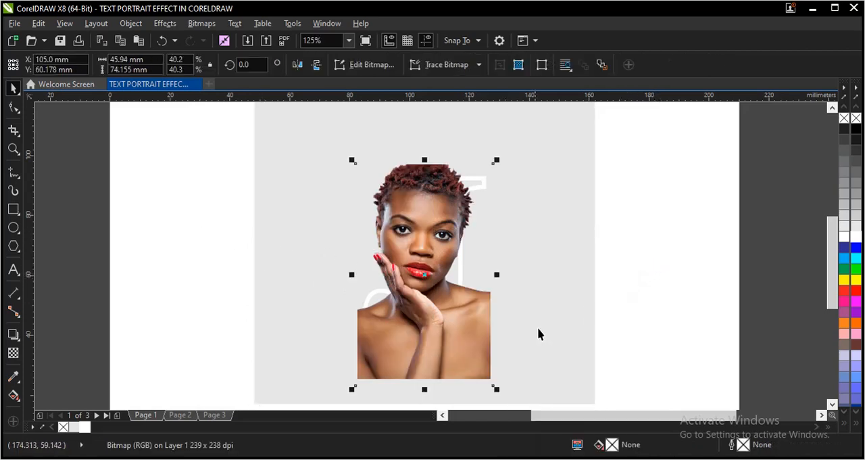
click(13, 107)
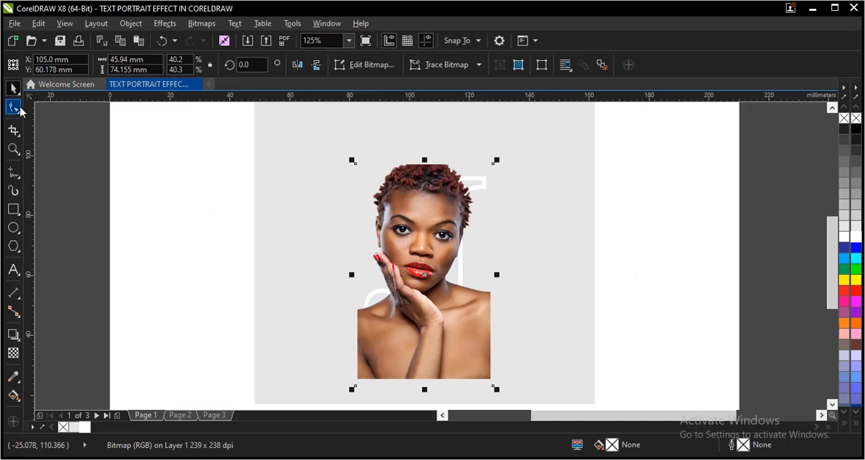
mouse_move(14, 107)
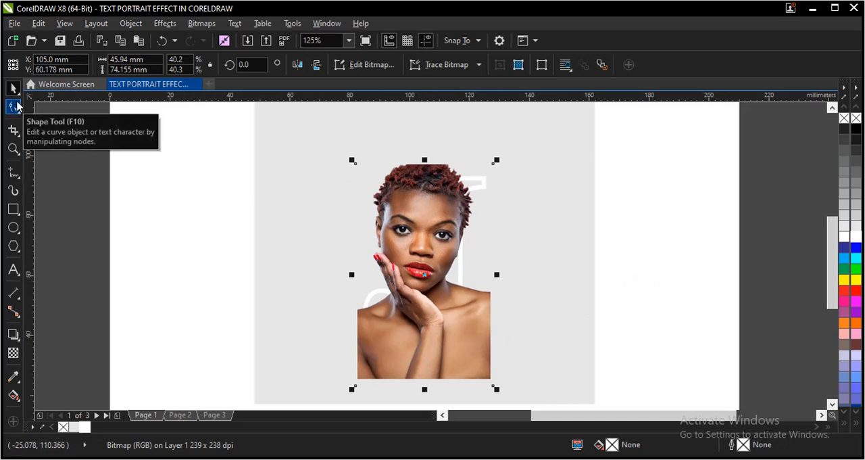
Step: Drag the pasted portrait's bottom-left nodes inward toward the J's curve with the Shape Tool
click(13, 107)
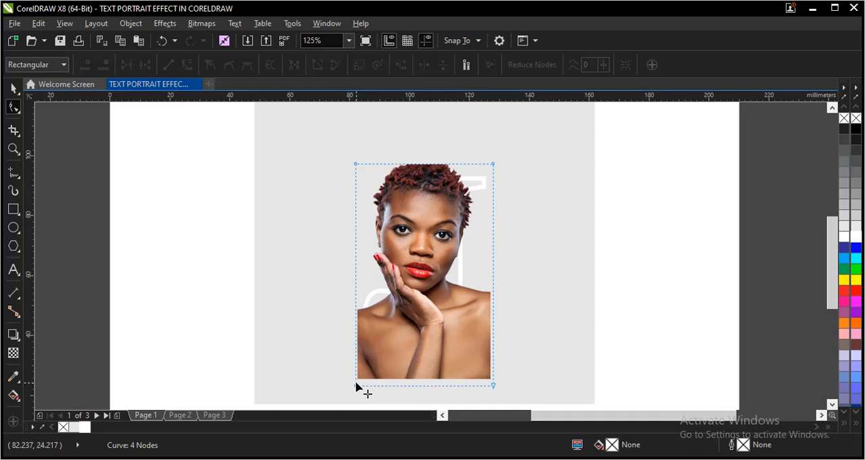
mouse_move(357, 389)
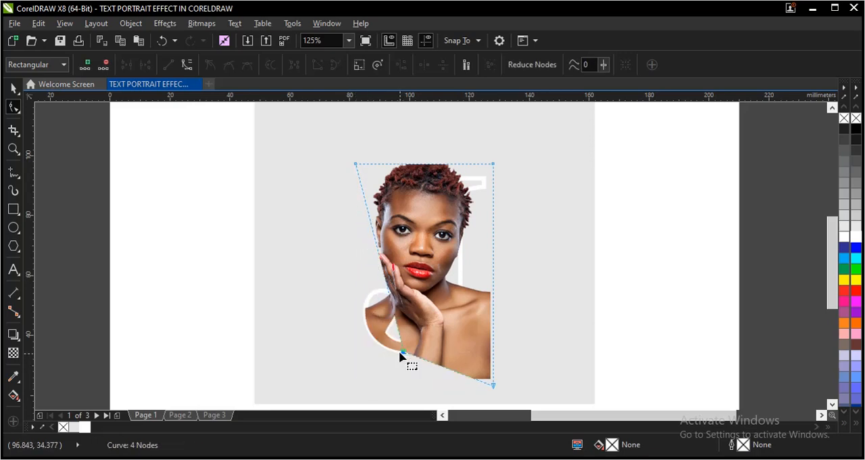
drag(402, 350, 390, 348)
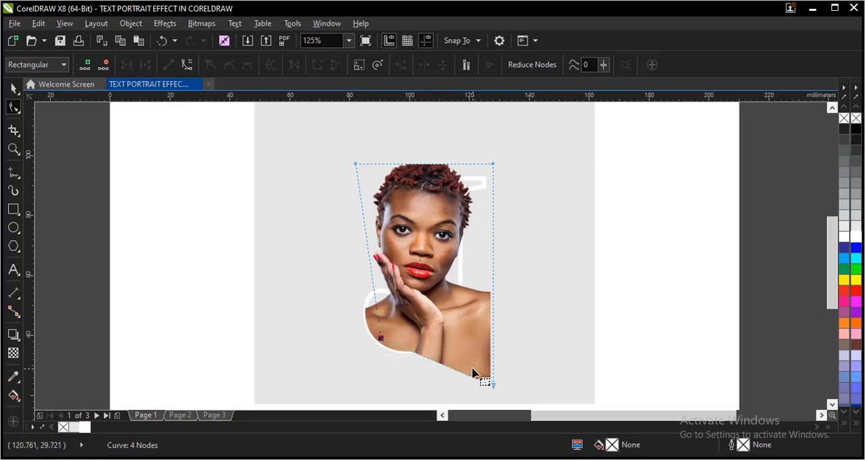
mouse_move(497, 392)
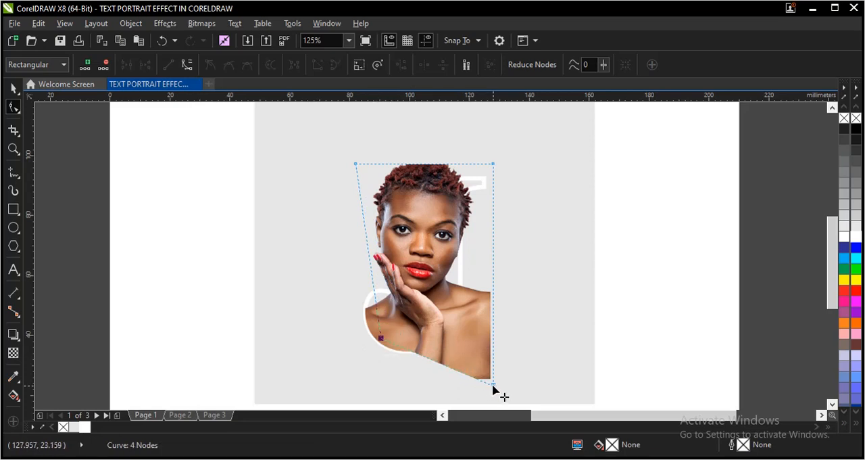
drag(500, 392, 439, 348)
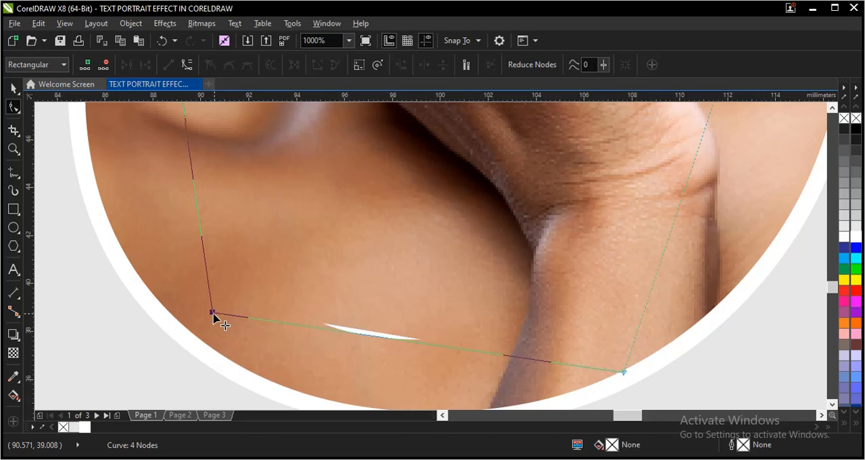
Step: Turn the portrait's bottom segment into a curve matching the J's rounded base
text(500)
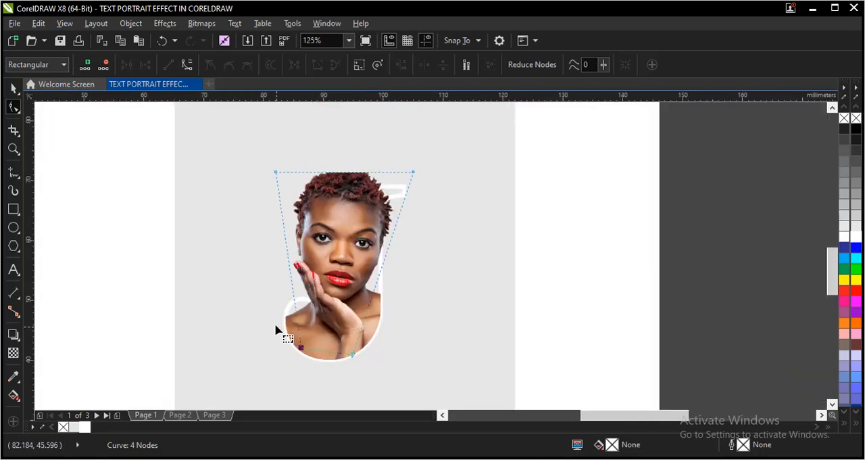
text(500)
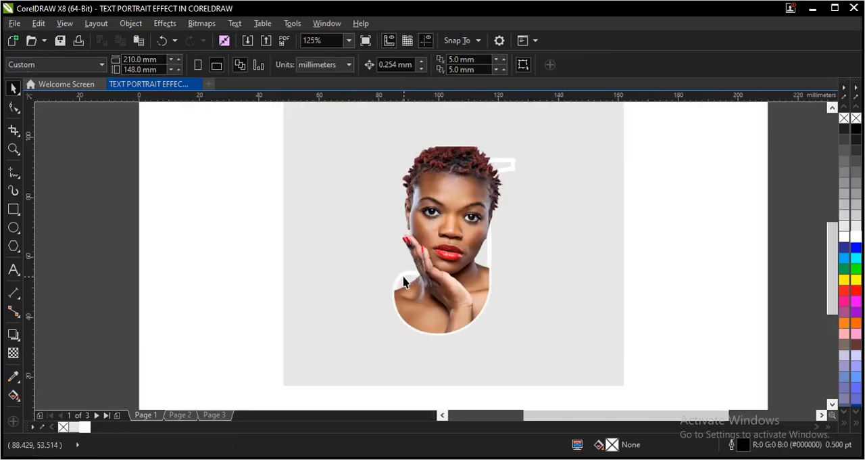
Step: Clip the shaped photo into the J and give the letter a red fill
click(440, 243)
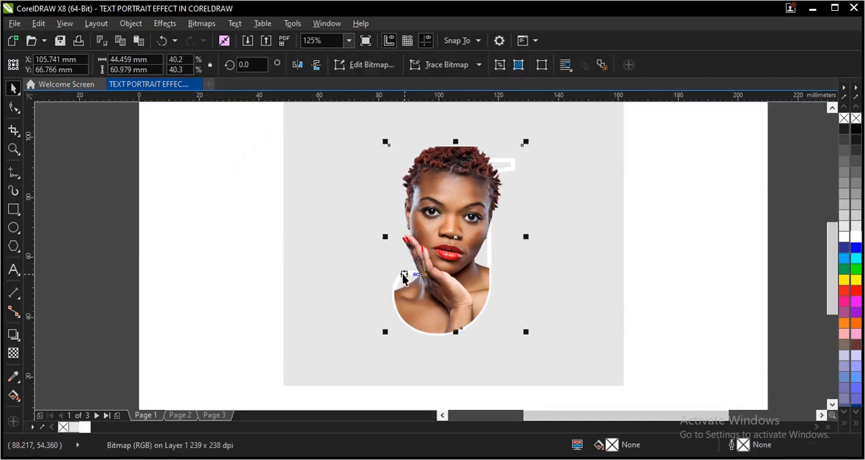
click(311, 318)
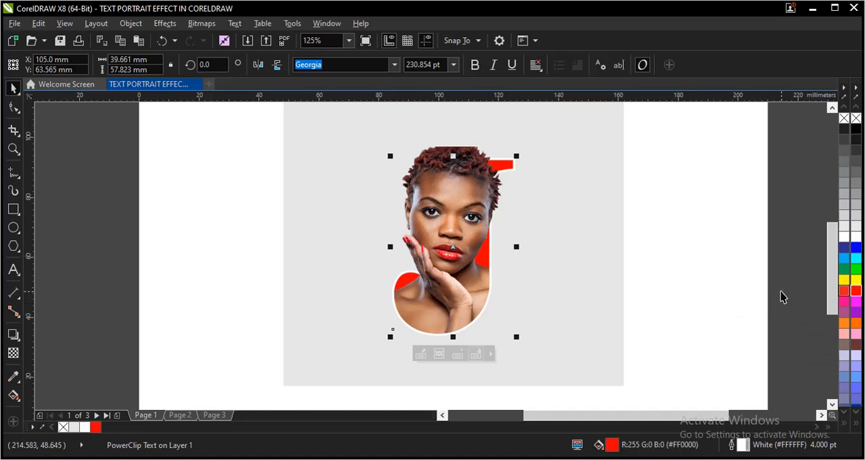
click(335, 230)
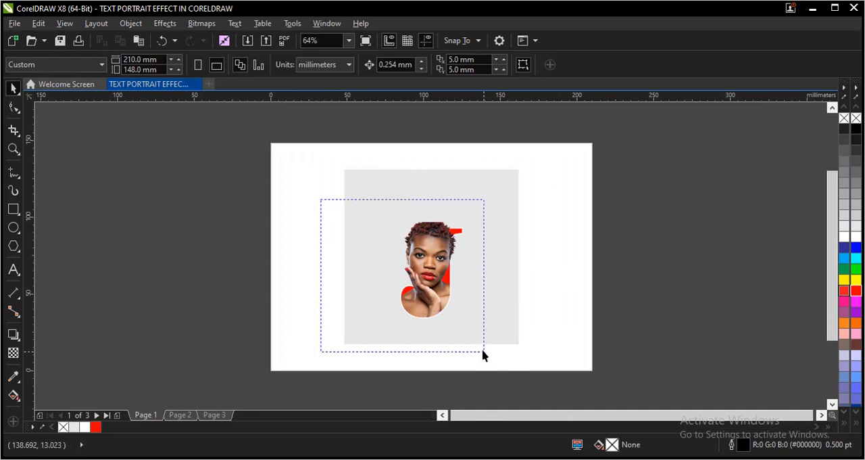
Step: Group the portrait with the red J and add a soft drop shadow beneath
click(432, 260)
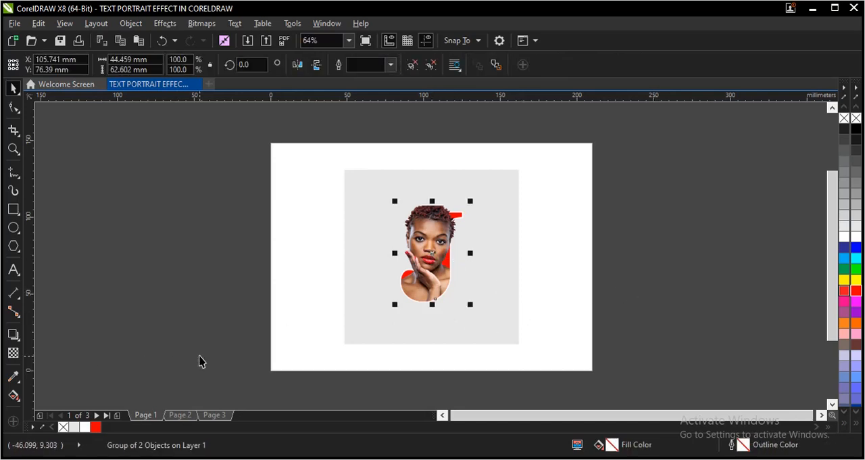
click(331, 311)
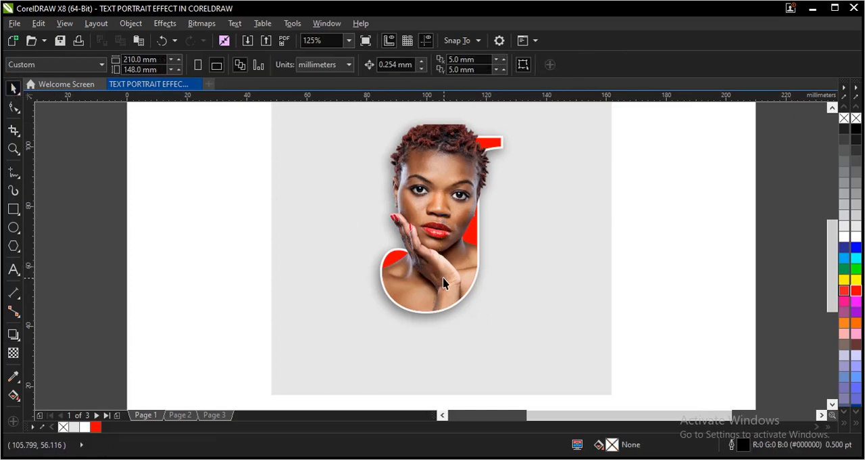
click(324, 40)
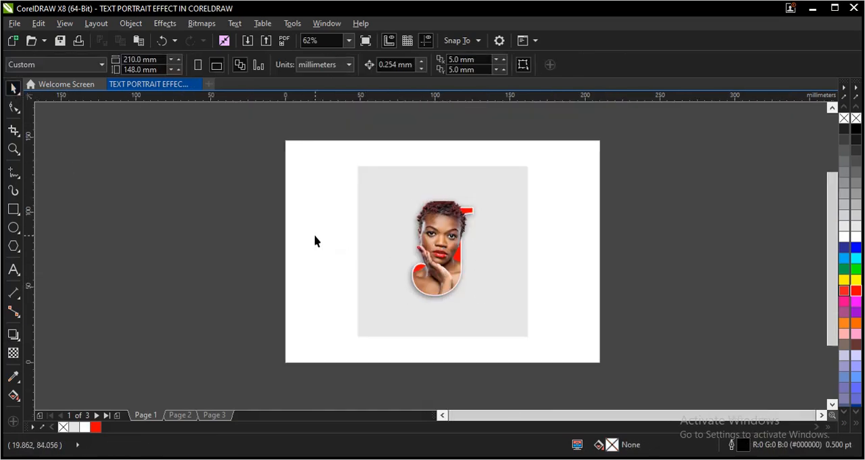
Step: Copy the red caption 'TEXT PORTRAIT EFFECT IN CORELDRAW' from page 3 to page 1
click(14, 148)
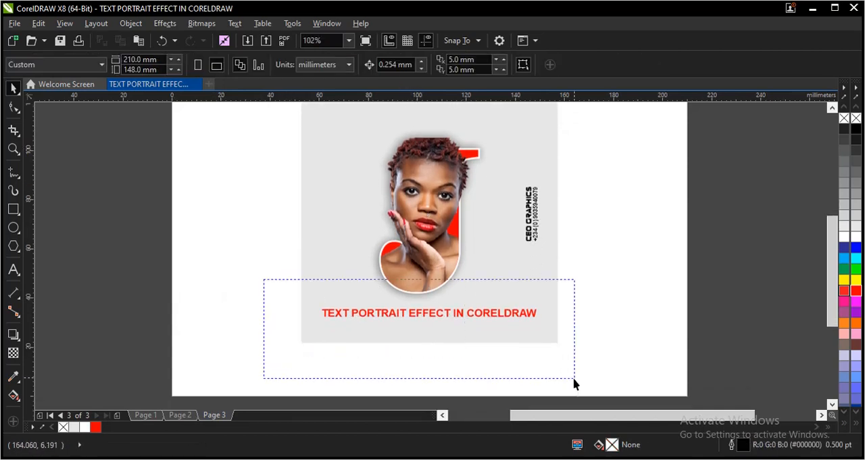
click(429, 312)
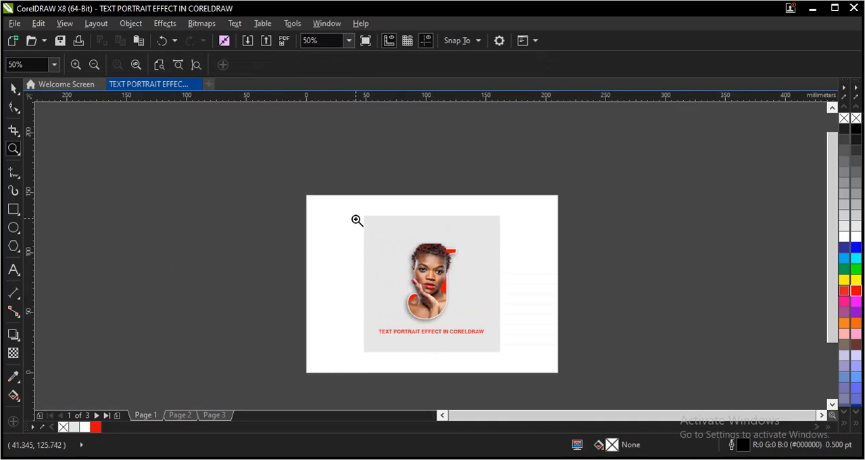
click(357, 220)
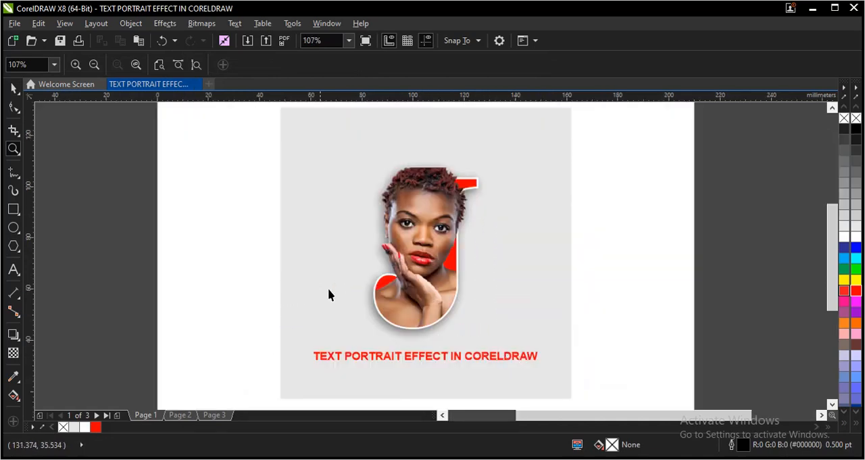
right_click(331, 293)
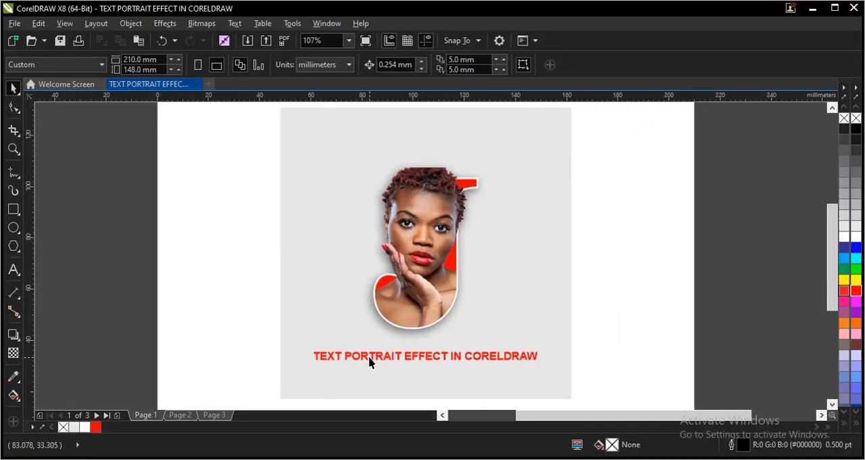
click(365, 356)
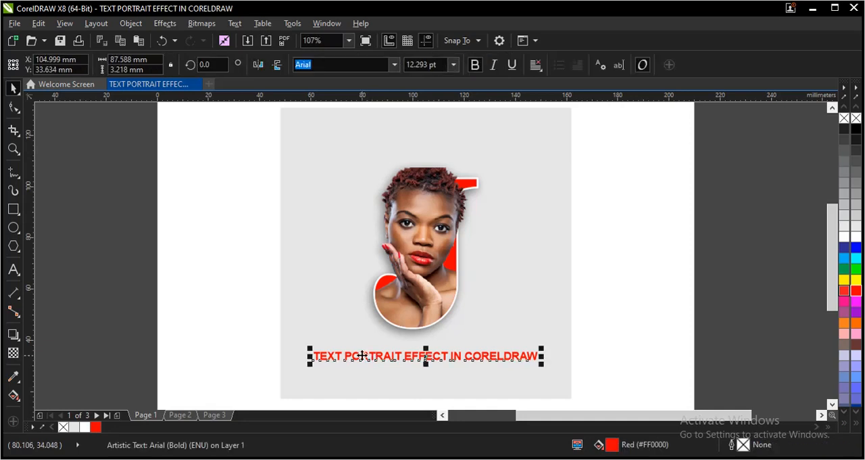
click(266, 319)
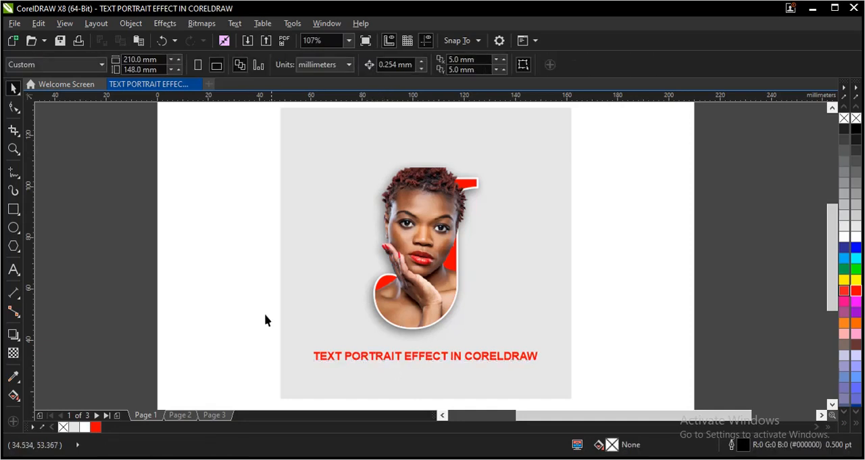
mouse_move(133, 272)
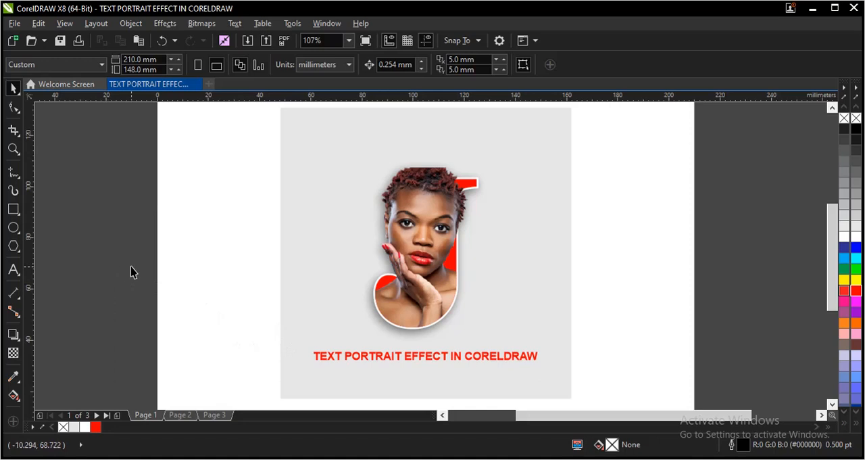
mouse_move(186, 387)
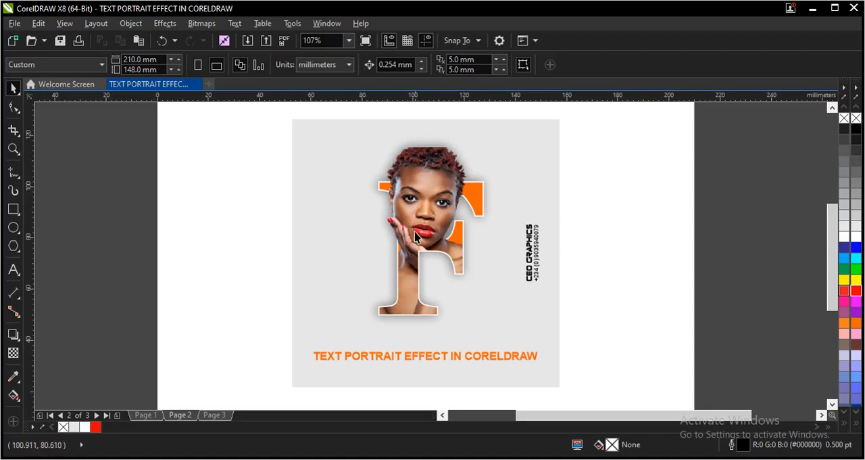
mouse_move(417, 230)
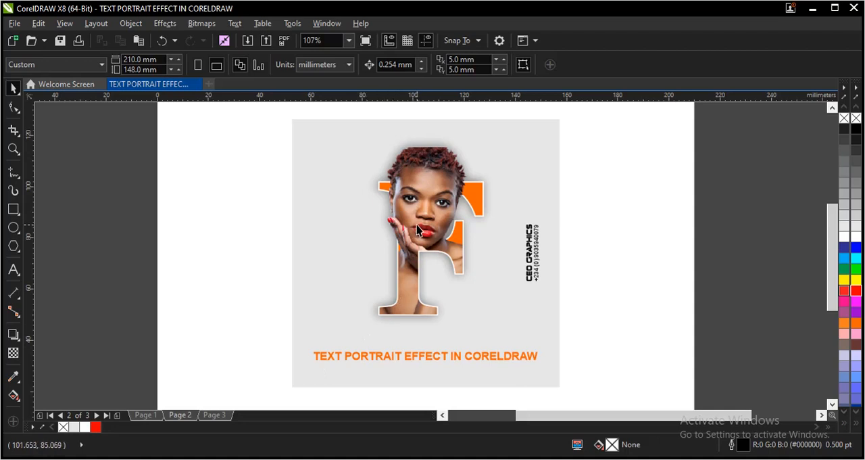
click(214, 415)
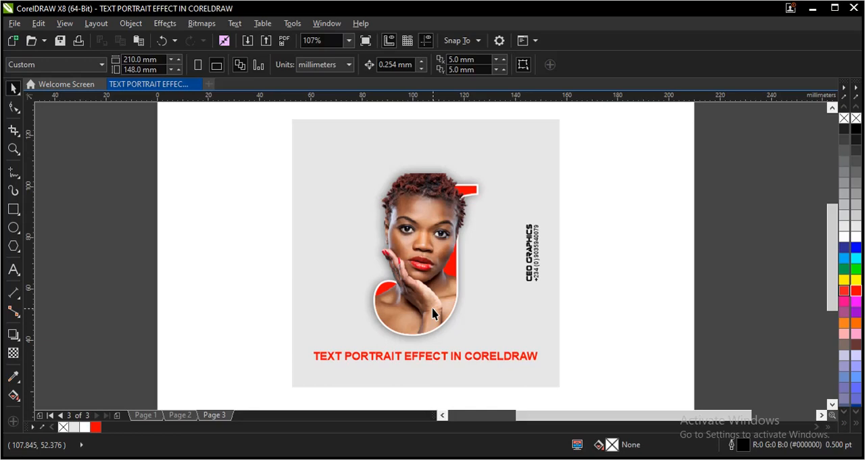
mouse_move(154, 432)
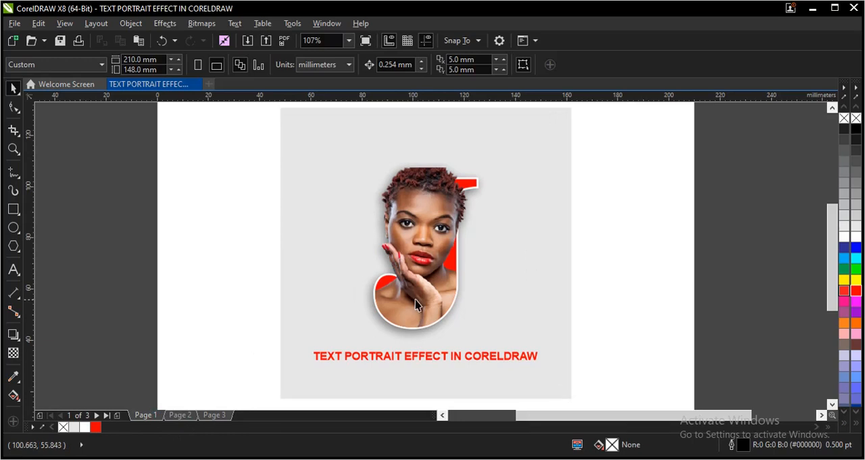
click(425, 356)
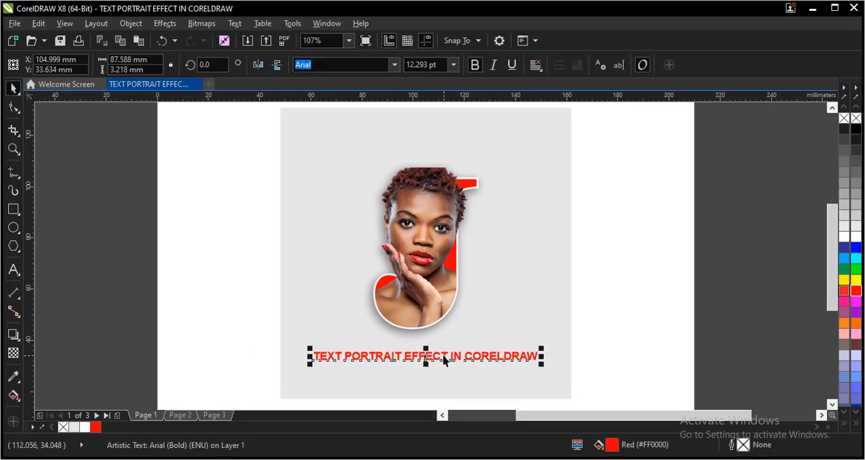